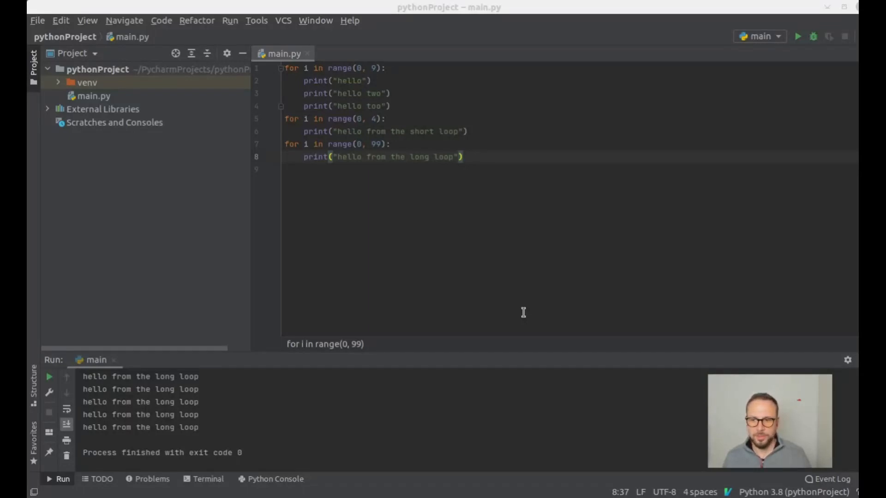
# Comment out the short loop's print line and run main.py, hitting an IndentationError at line 7
pyautogui.click(465, 131)
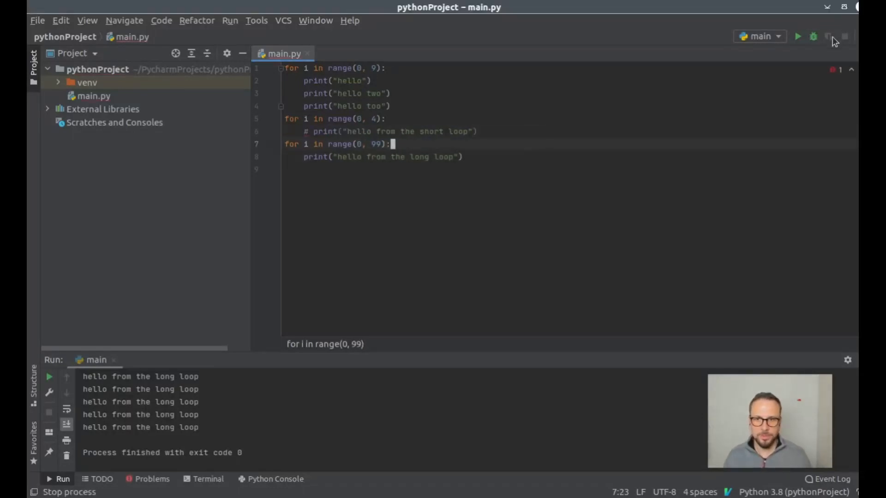
pyautogui.click(797, 36)
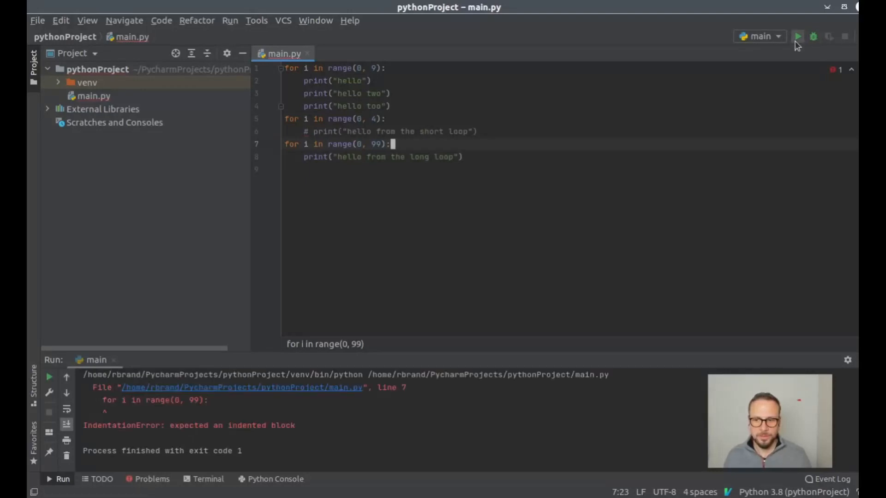
pyautogui.moveTo(268, 396)
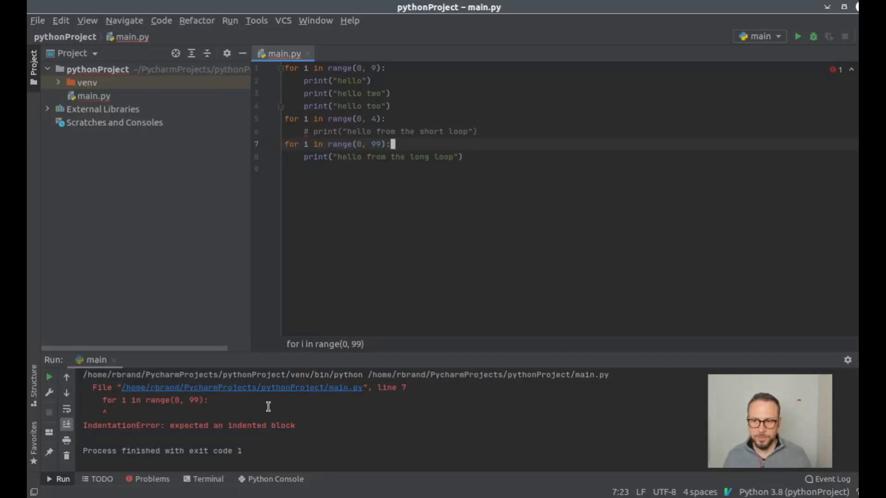
pyautogui.moveTo(205, 424)
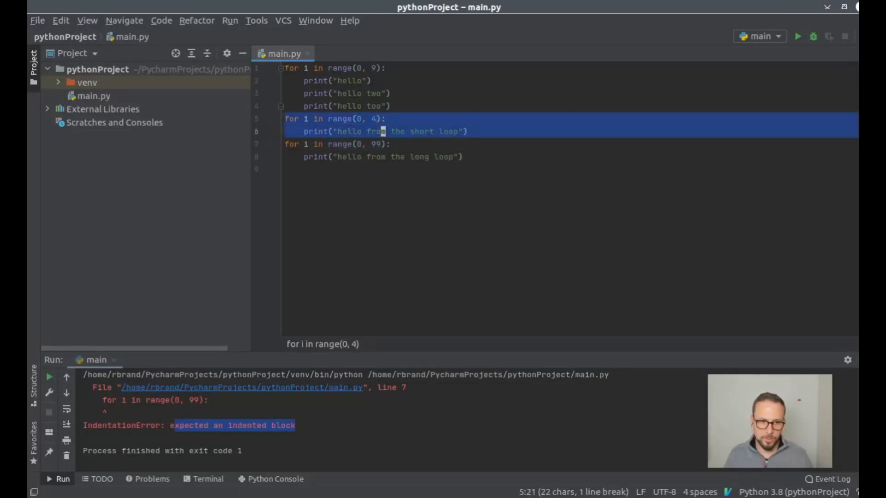
pyautogui.press('ctrl+slash')
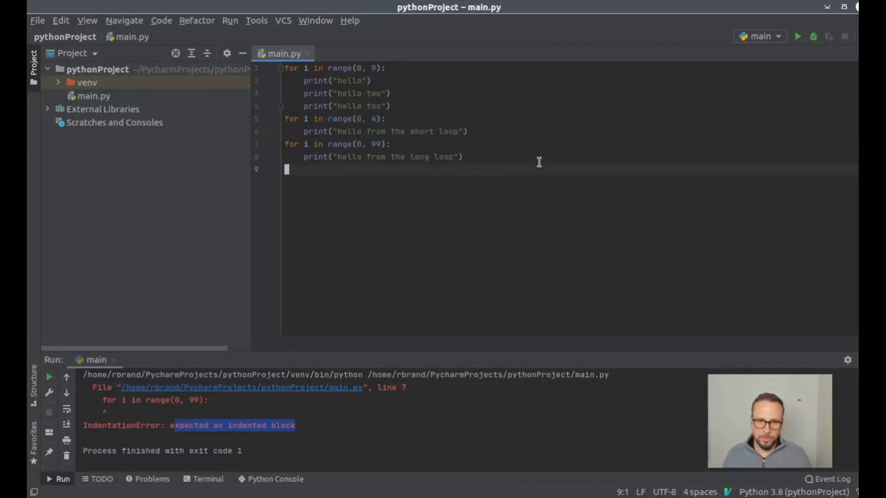
# Comment out the long loop's print line and run main.py, hitting SyntaxError: unexpected EOF at line 9
pyautogui.press('ctrl+slash')
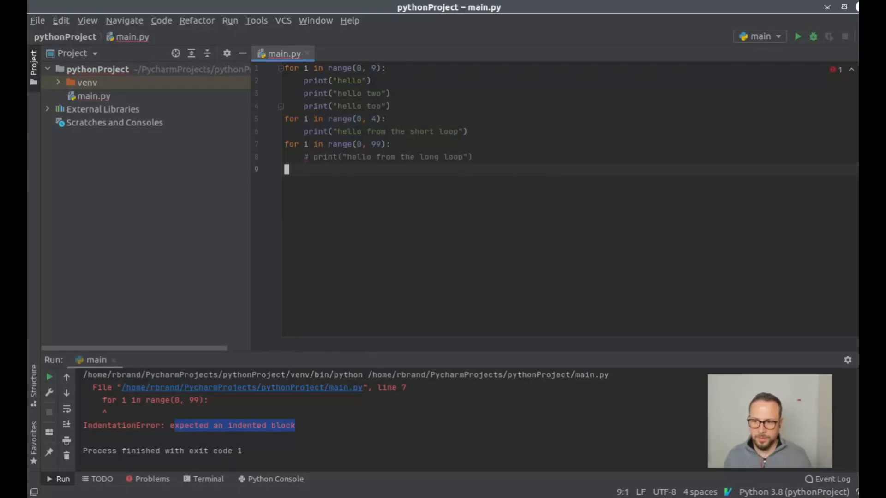
pyautogui.moveTo(773, 24)
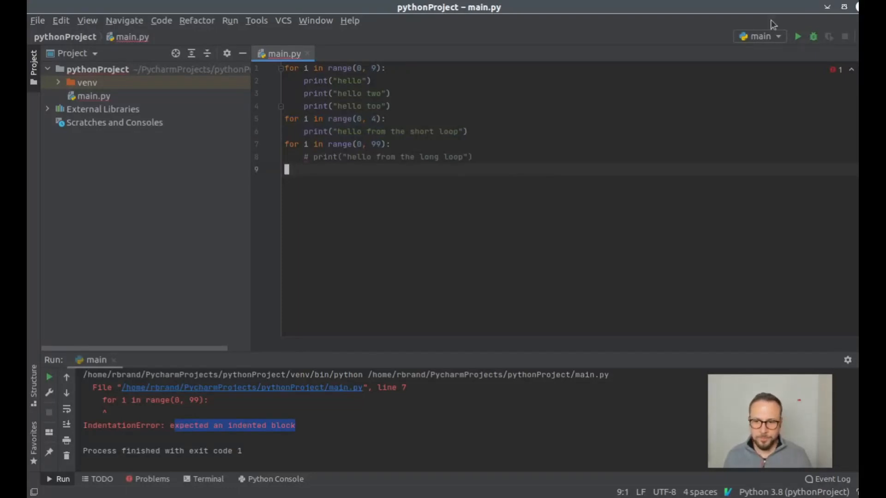
pyautogui.click(798, 36)
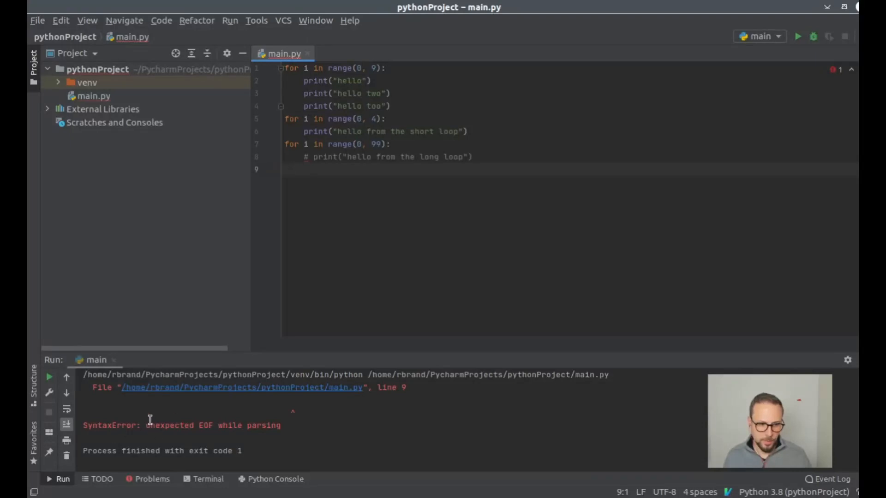
pyautogui.moveTo(508, 184)
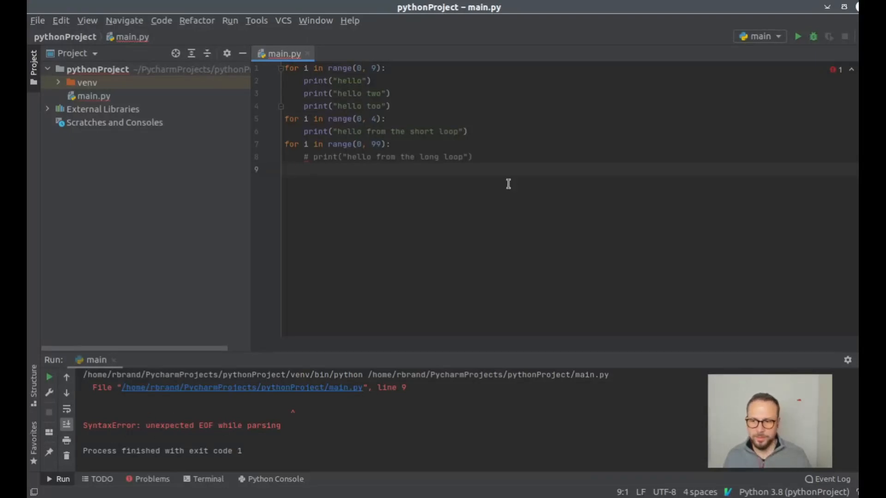
pyautogui.click(287, 169)
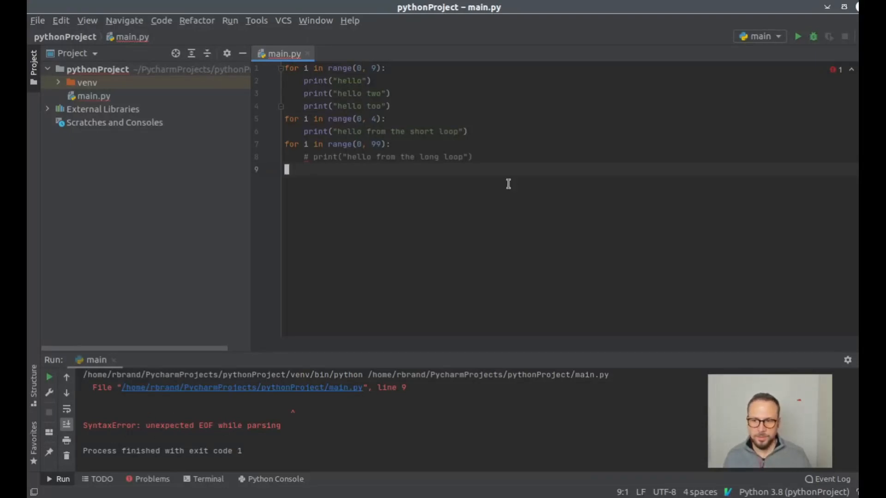